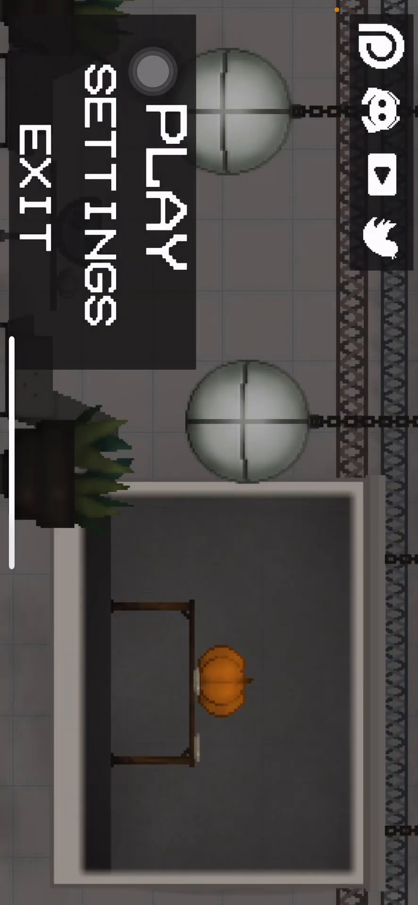
Step: Start the foggy sandbox map and bring up the item spawn menu with Melon, Pumpkin, Corn and Apple
left_click(164, 133)
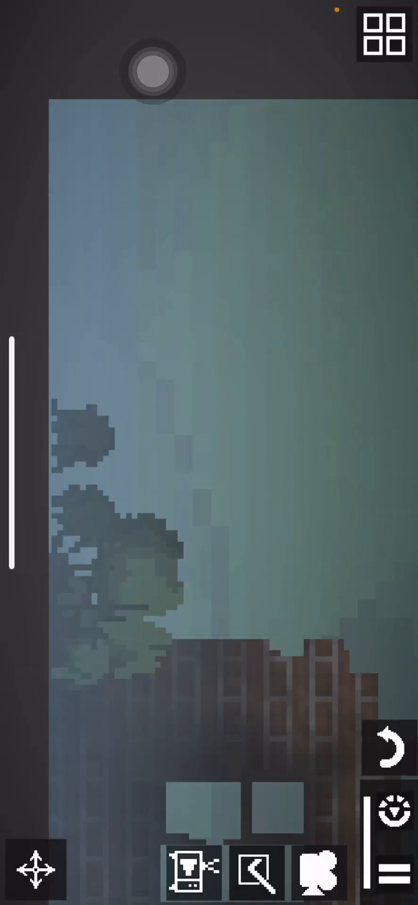
left_click(385, 34)
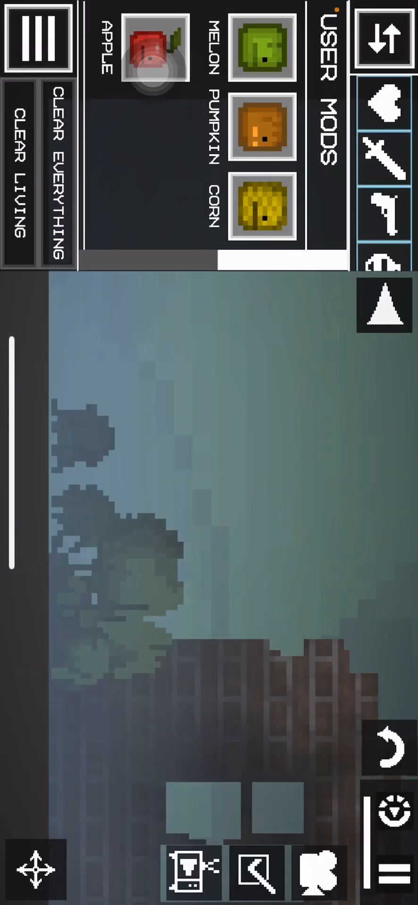